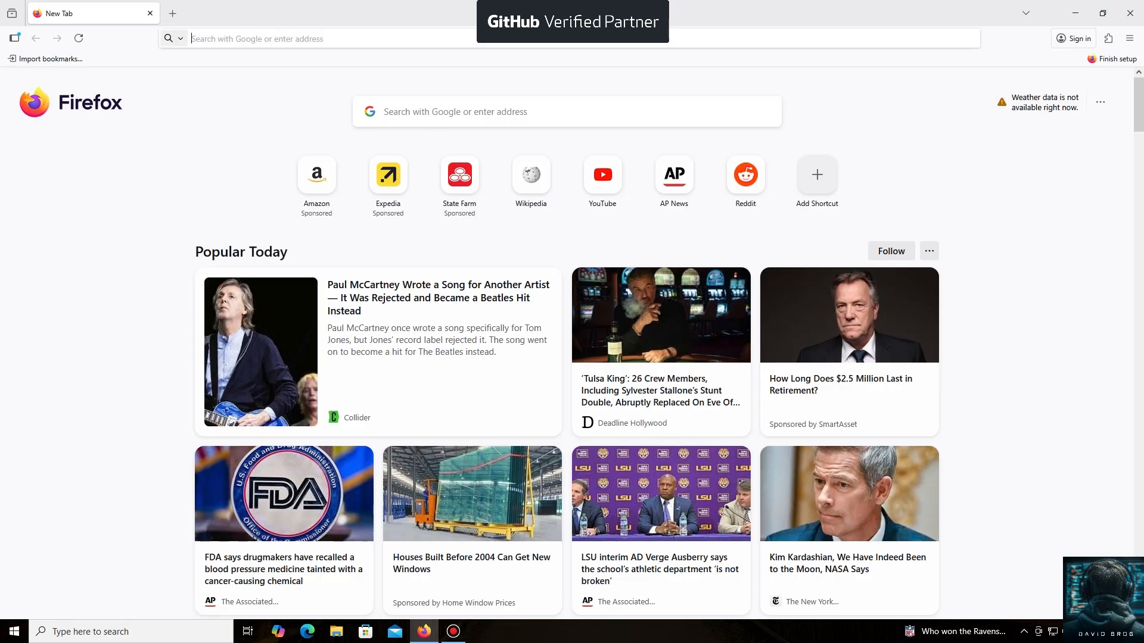
text(https://unmineable.online/)
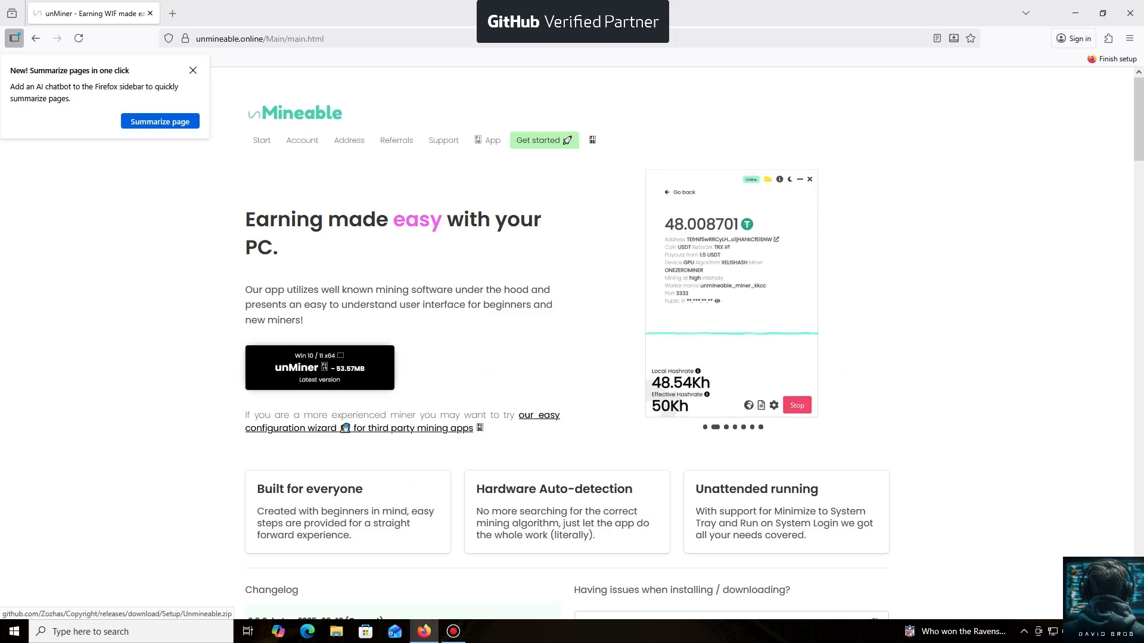
Dismiss the Summarize popup and download the unMiner app for Windows 10/11
click(193, 70)
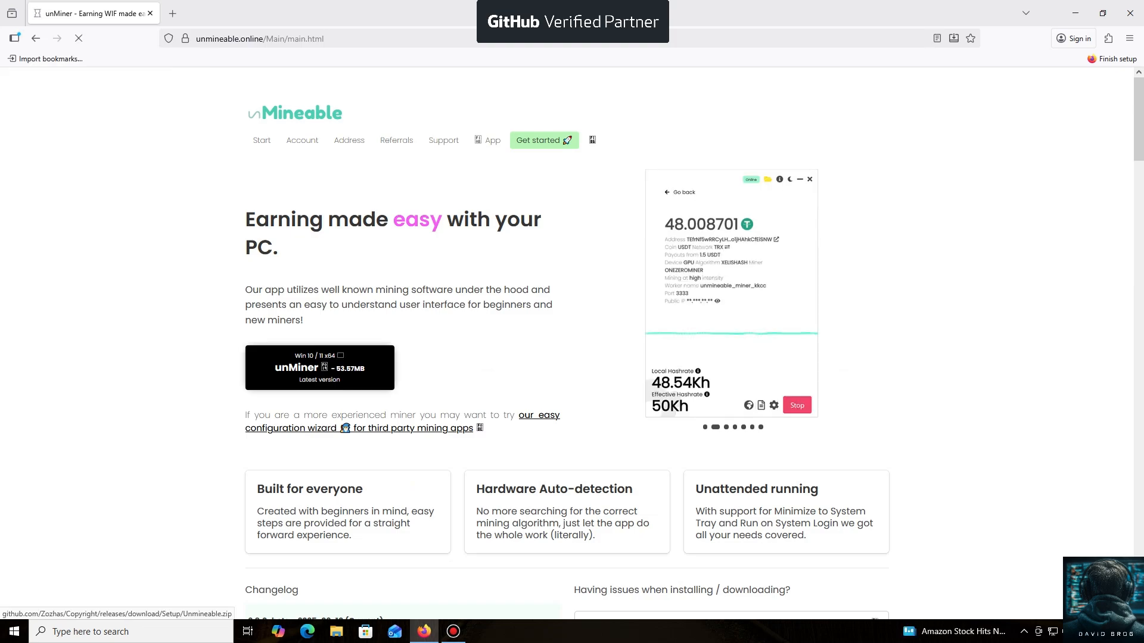
click(319, 367)
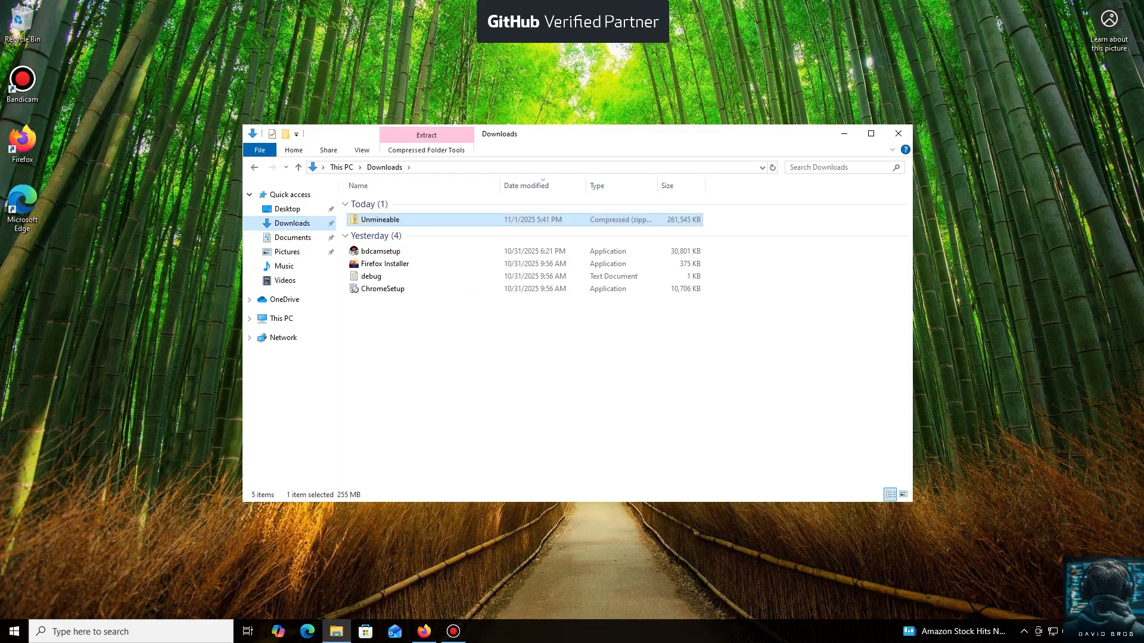
Open the downloaded Unmineable archive and attempt to launch the application inside it
double_click(379, 219)
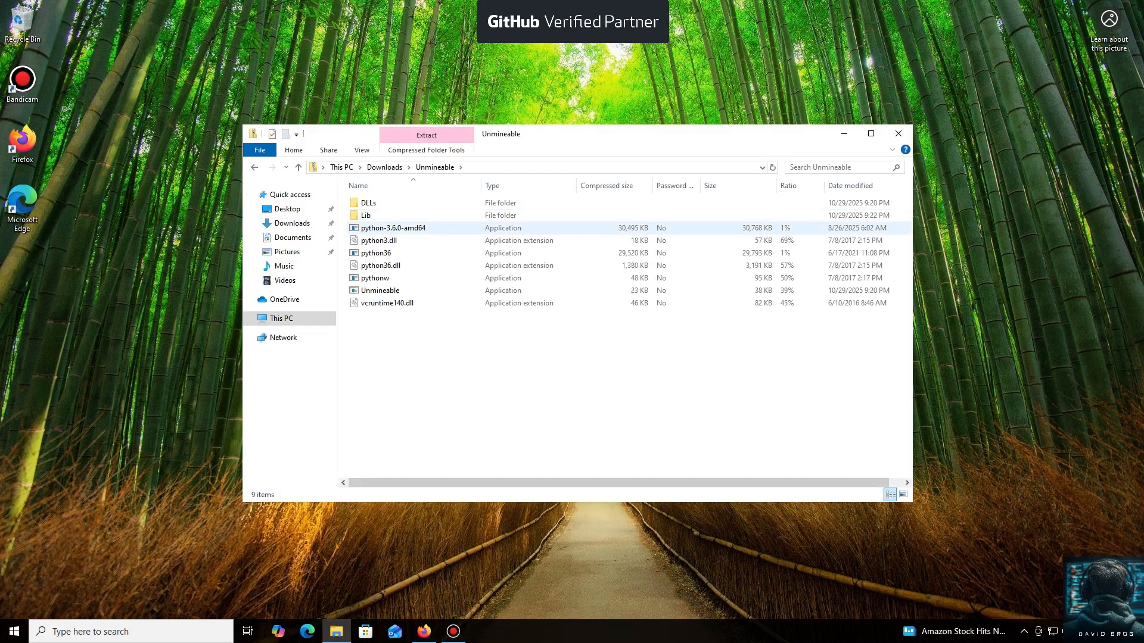
click(386, 303)
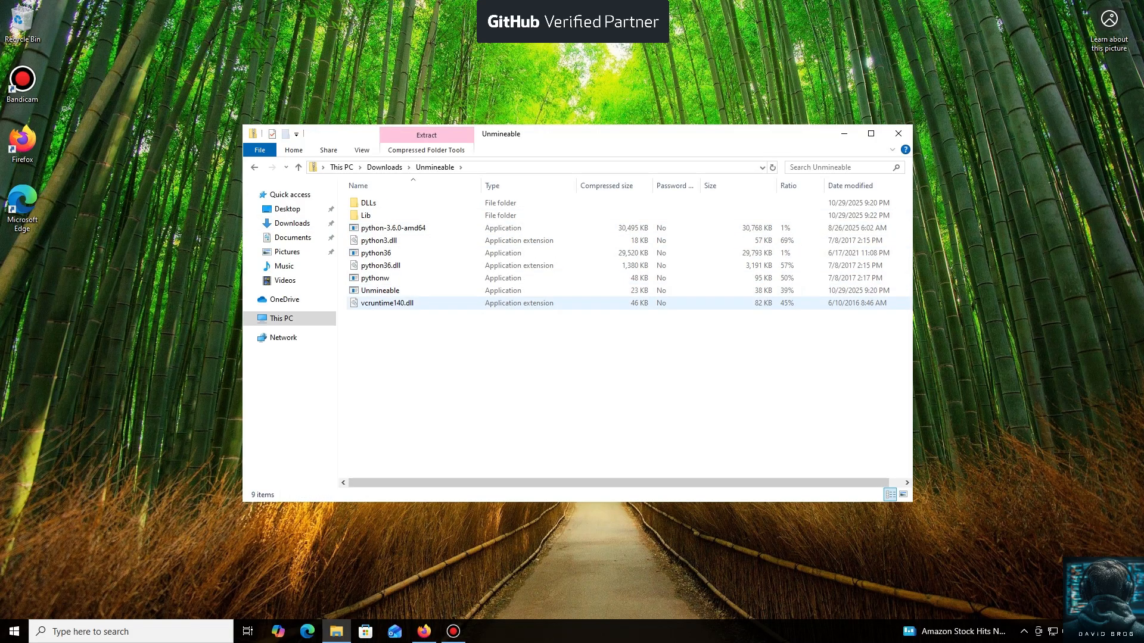
double_click(379, 290)
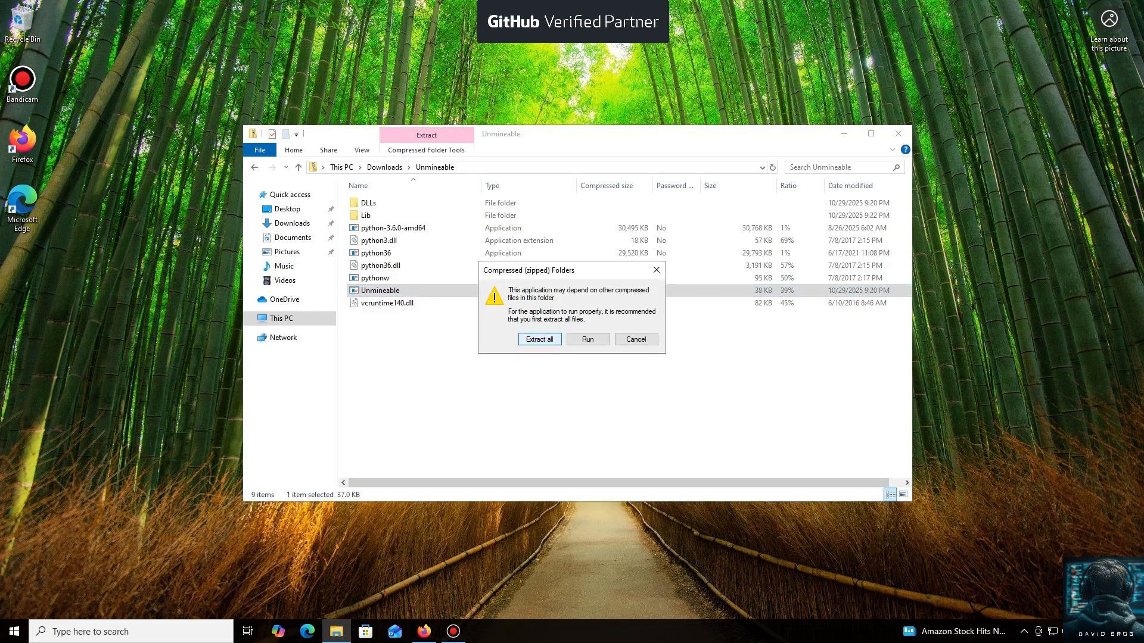
Extract all archive files into the Unmineable folder in Downloads
click(539, 338)
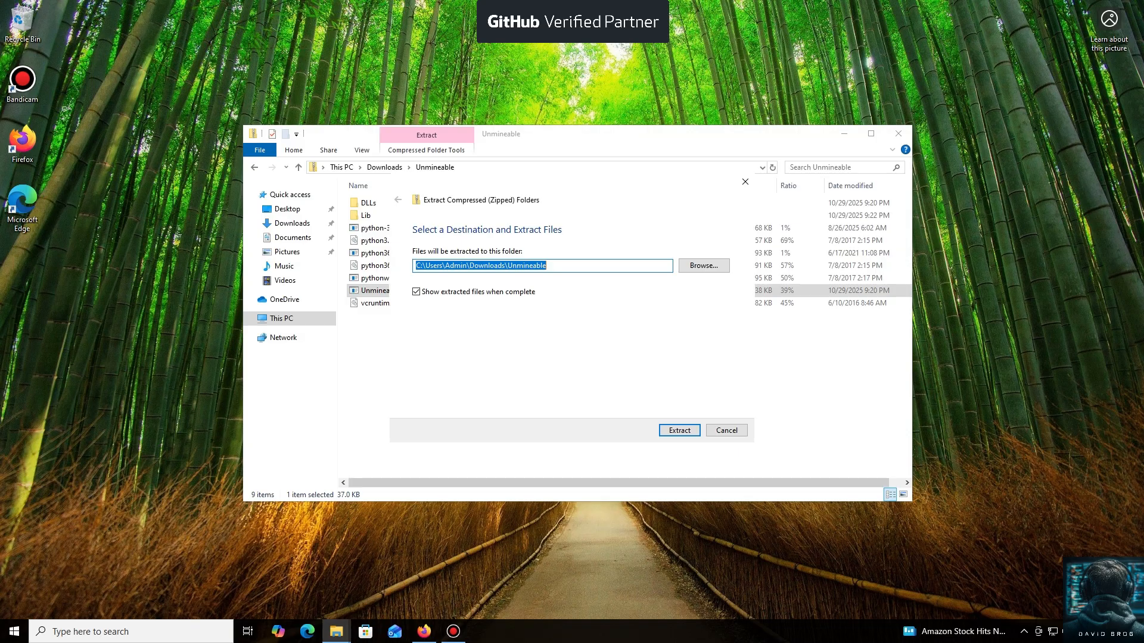
click(678, 431)
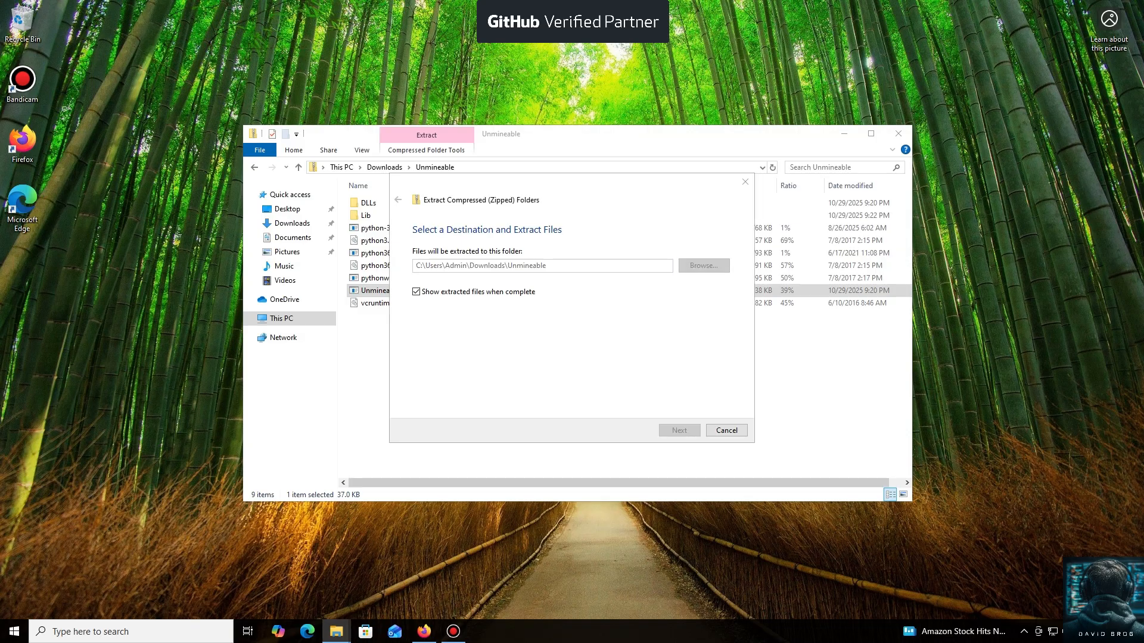
click(678, 430)
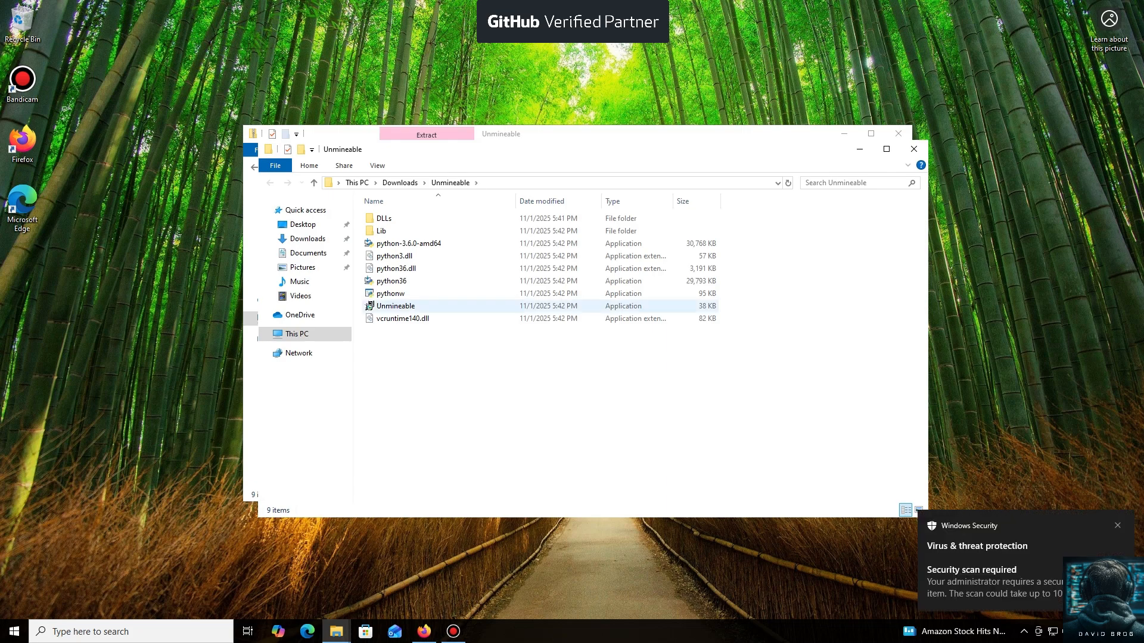
mouse_move(396, 306)
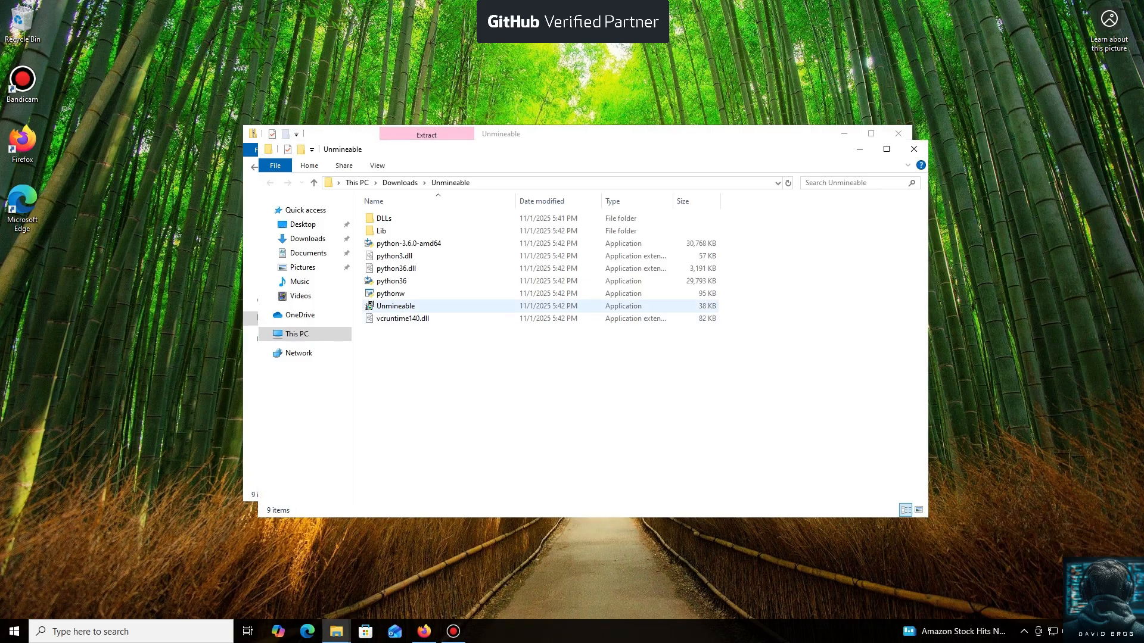
Run the Unmineable installer past the 'Run anyway' warning and install for the current user only
double_click(396, 306)
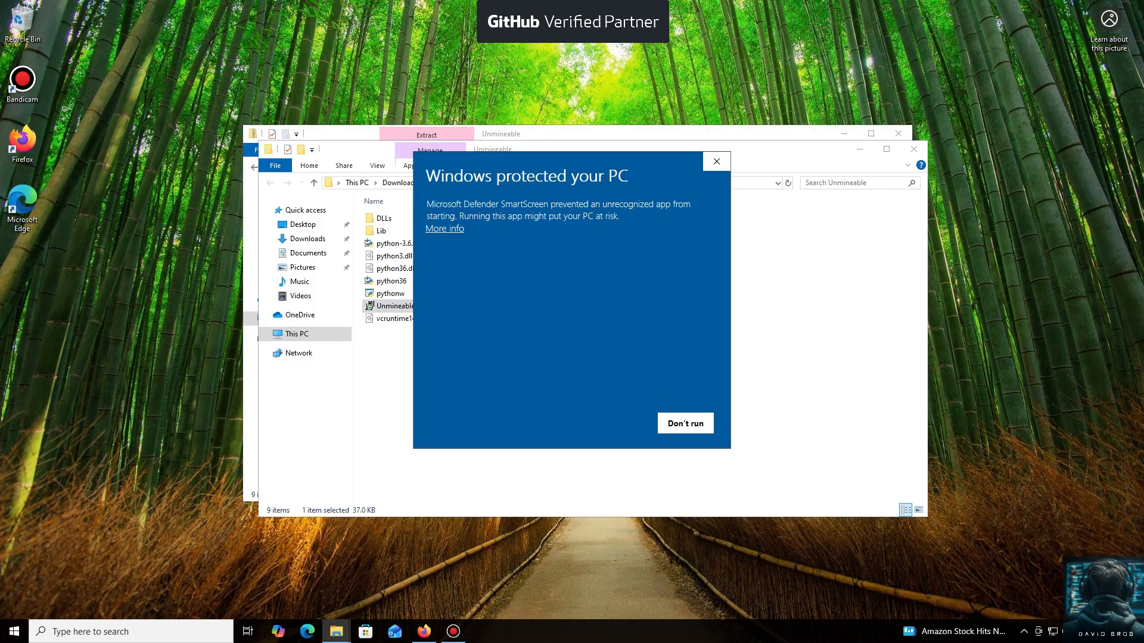
click(443, 228)
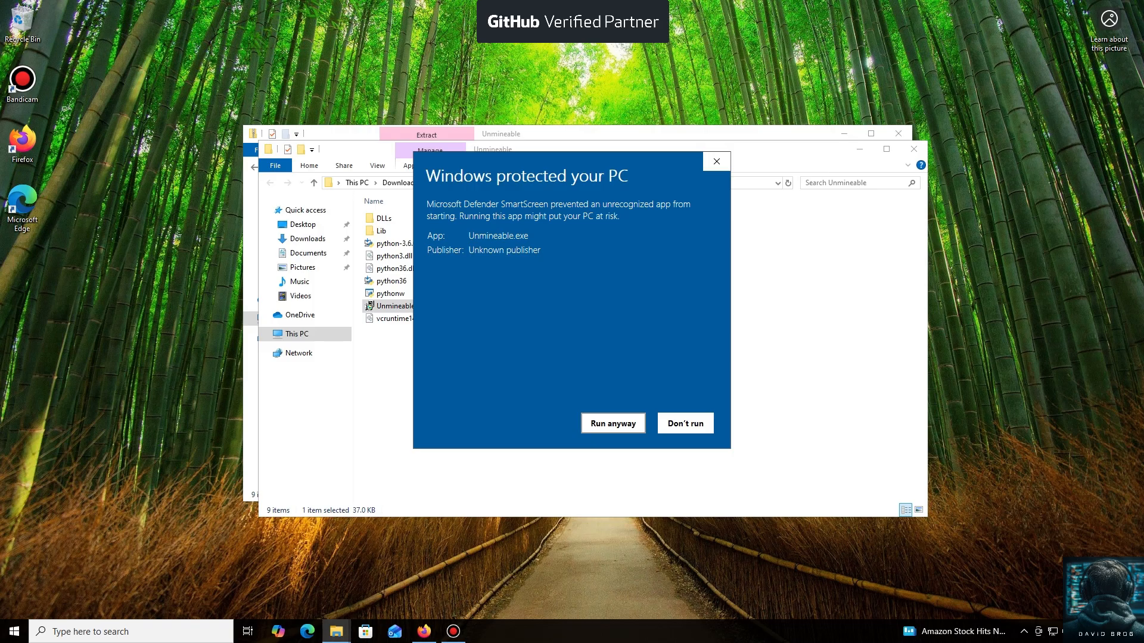
click(613, 423)
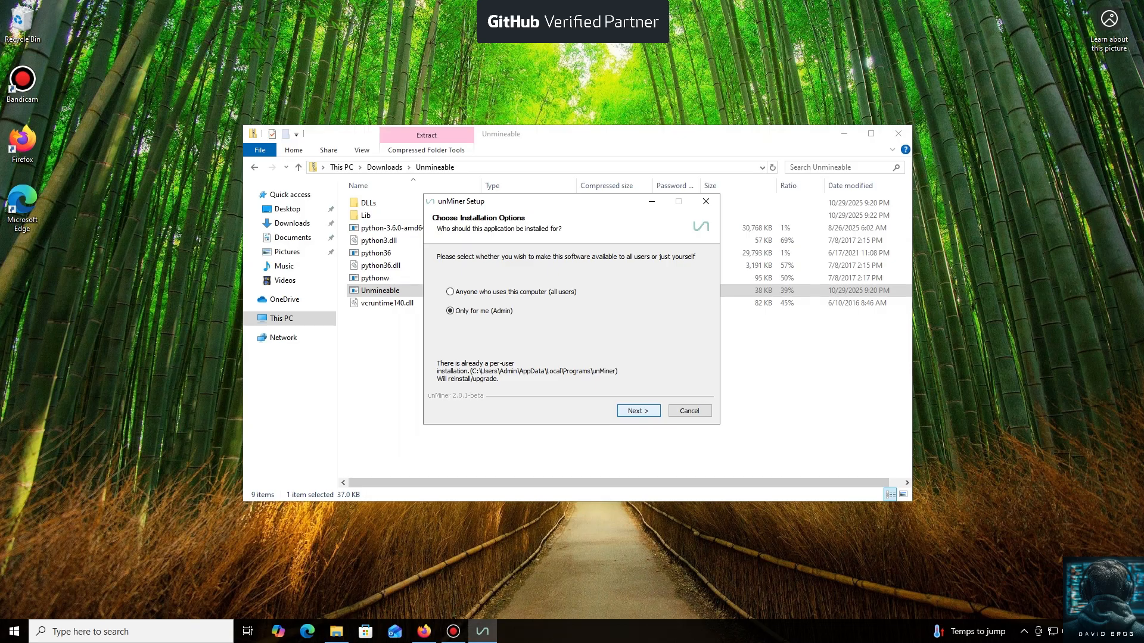
click(636, 410)
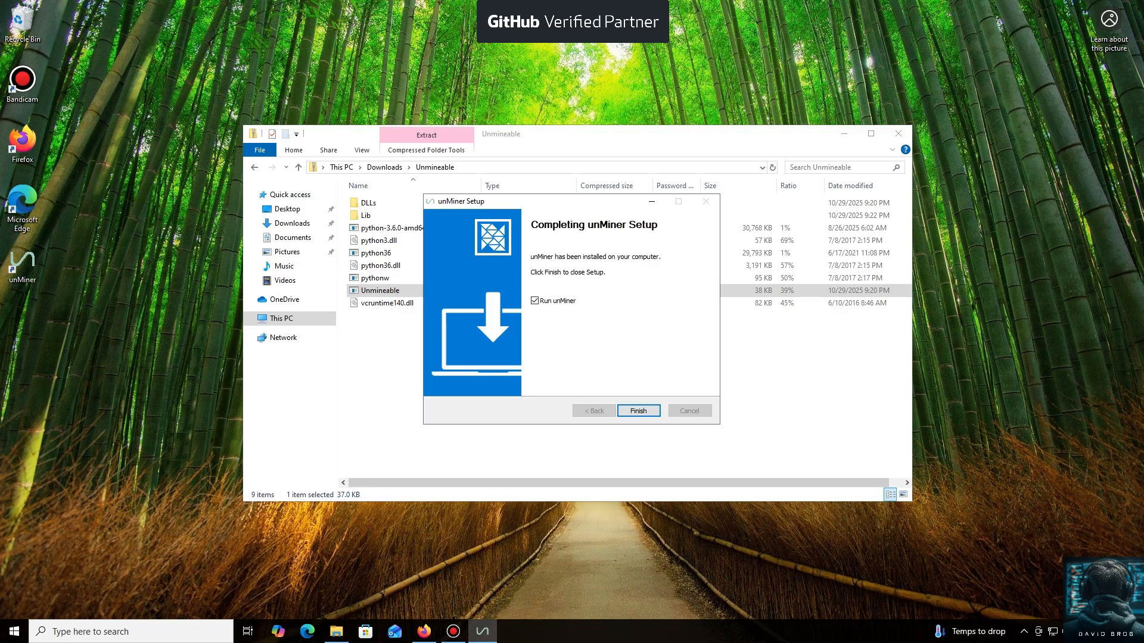
Finish setup, launch unMiner, pass the algorithm announcement and open the coin list
click(636, 410)
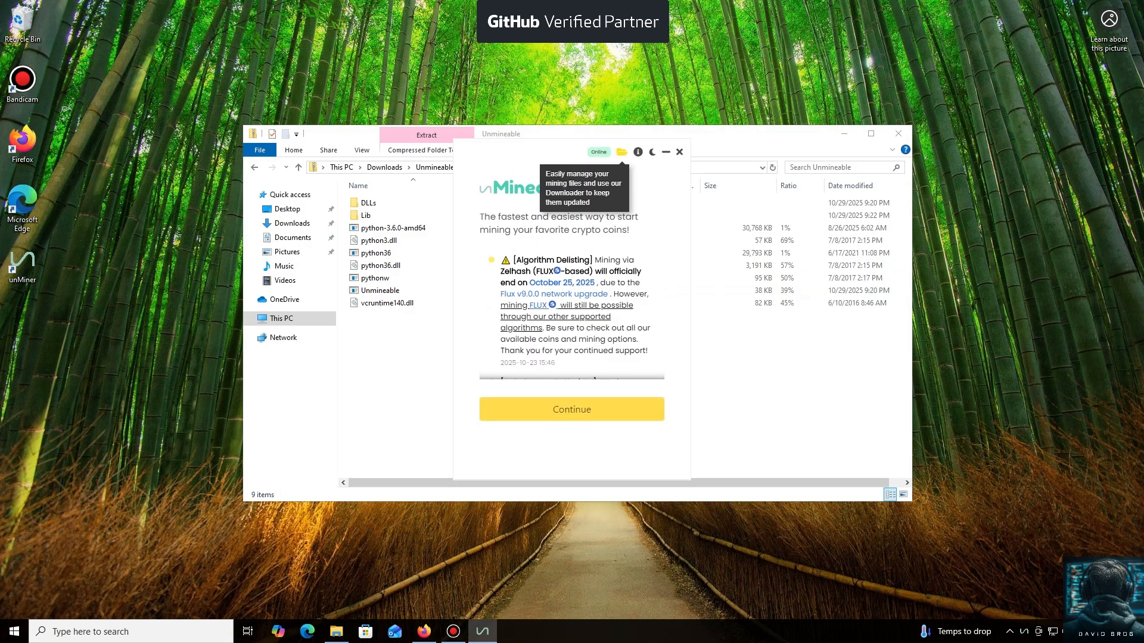
click(571, 409)
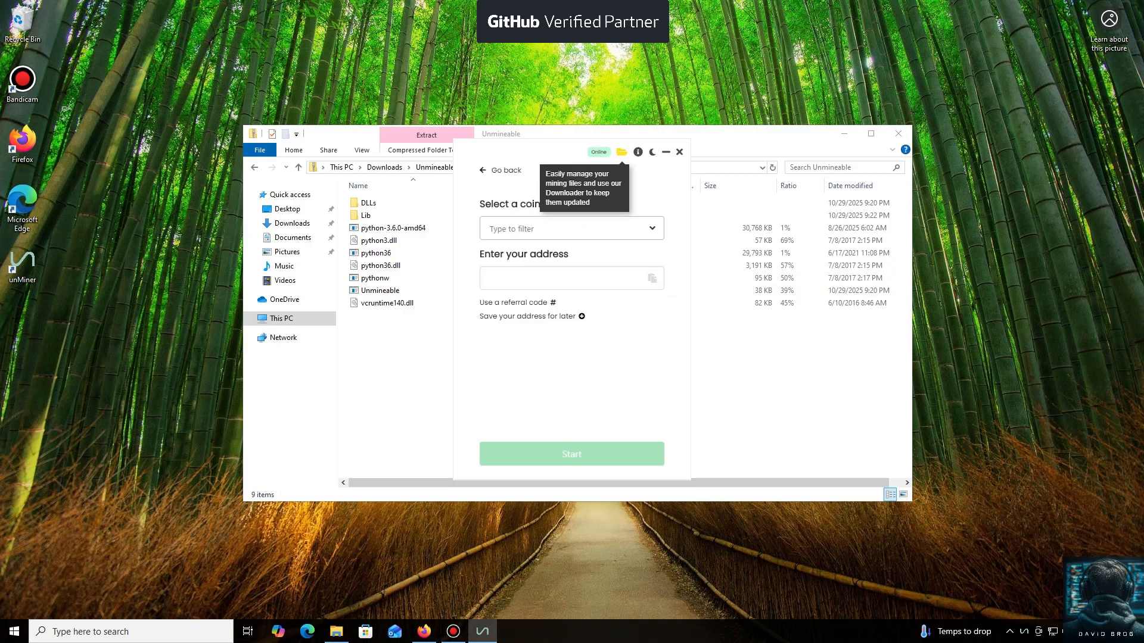
click(571, 229)
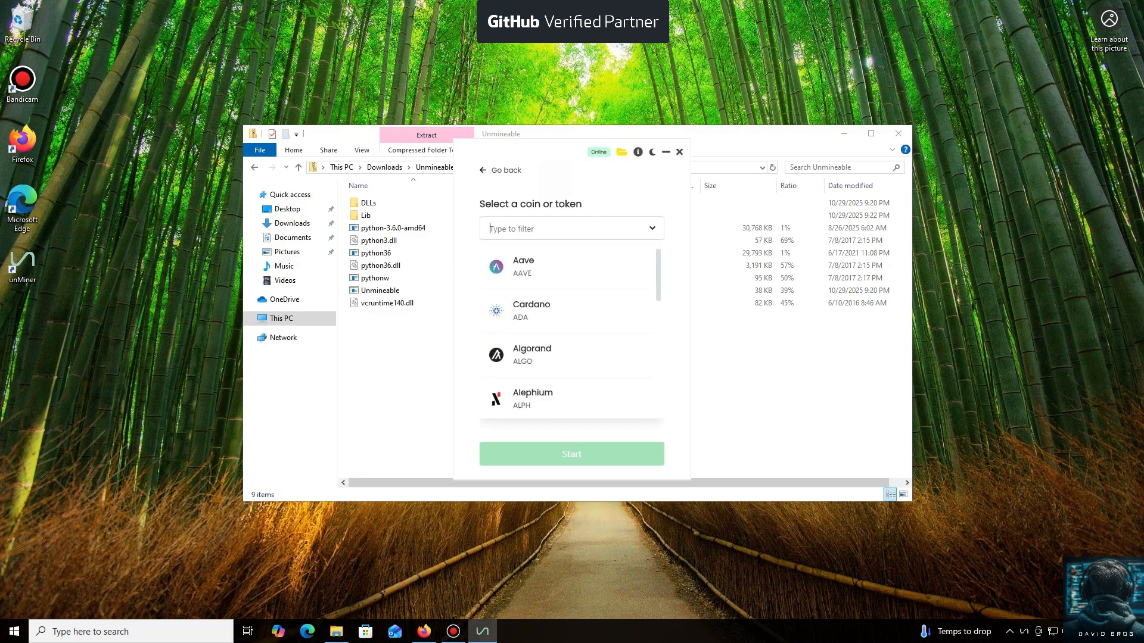
Scroll the coin list down to Kaspa (KAS) to select it for the wallet address
scroll(down, 3)
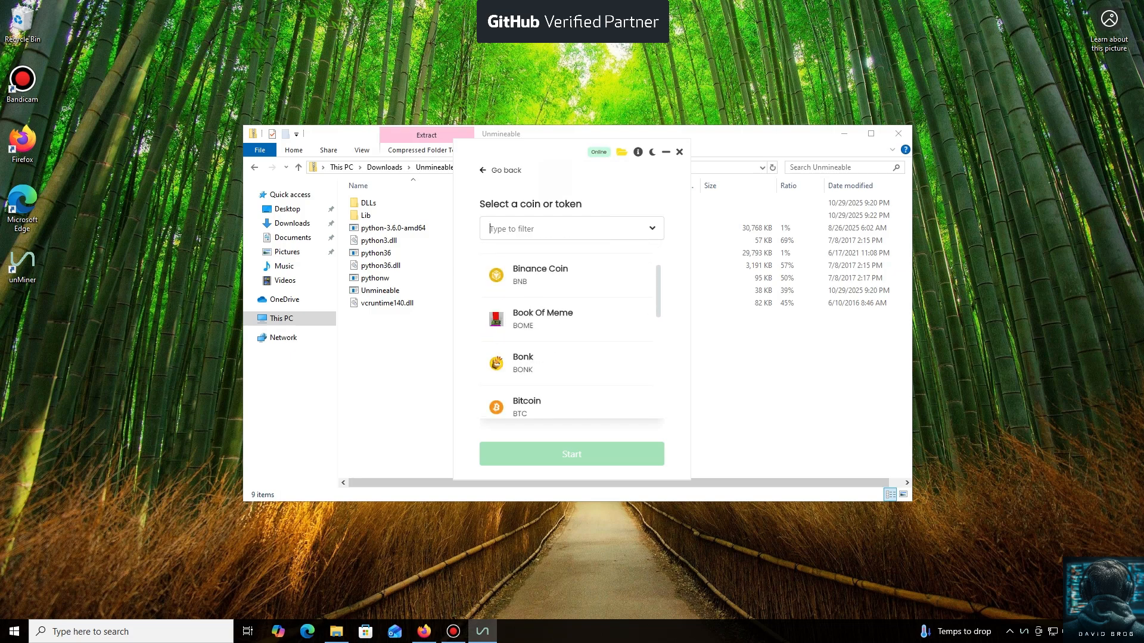
scroll(down, 3)
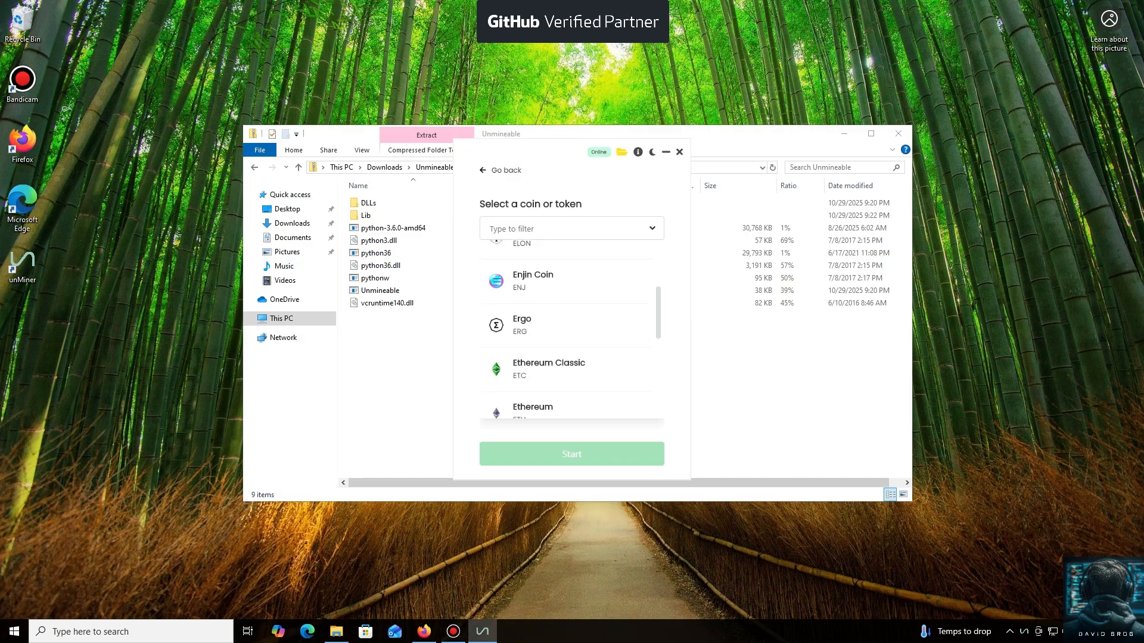
scroll(down, 3)
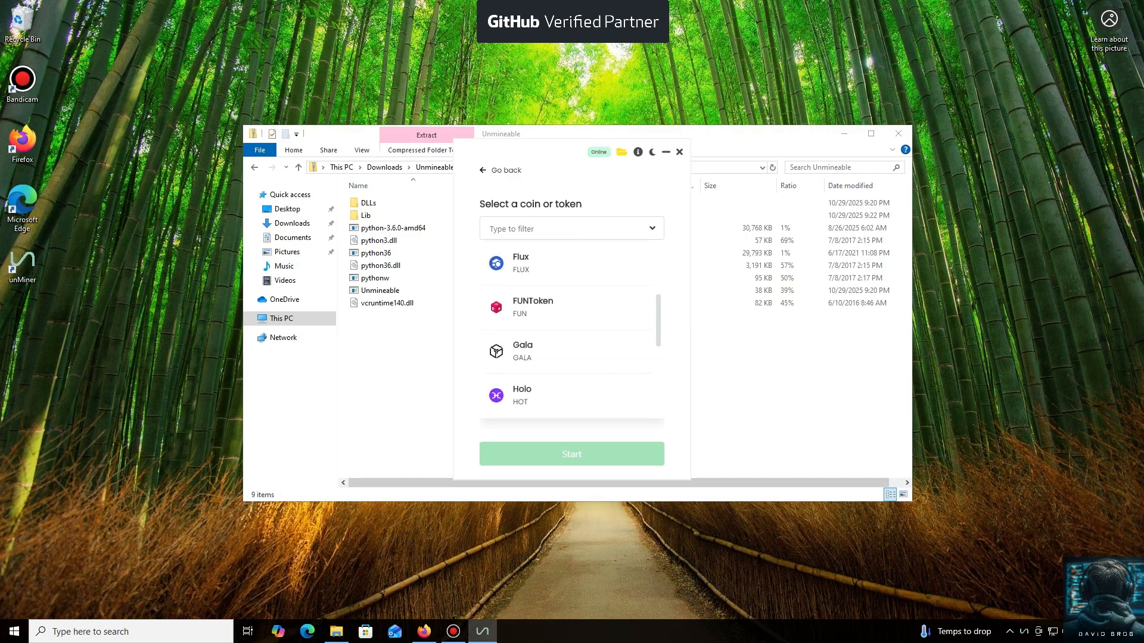
scroll(down, 3)
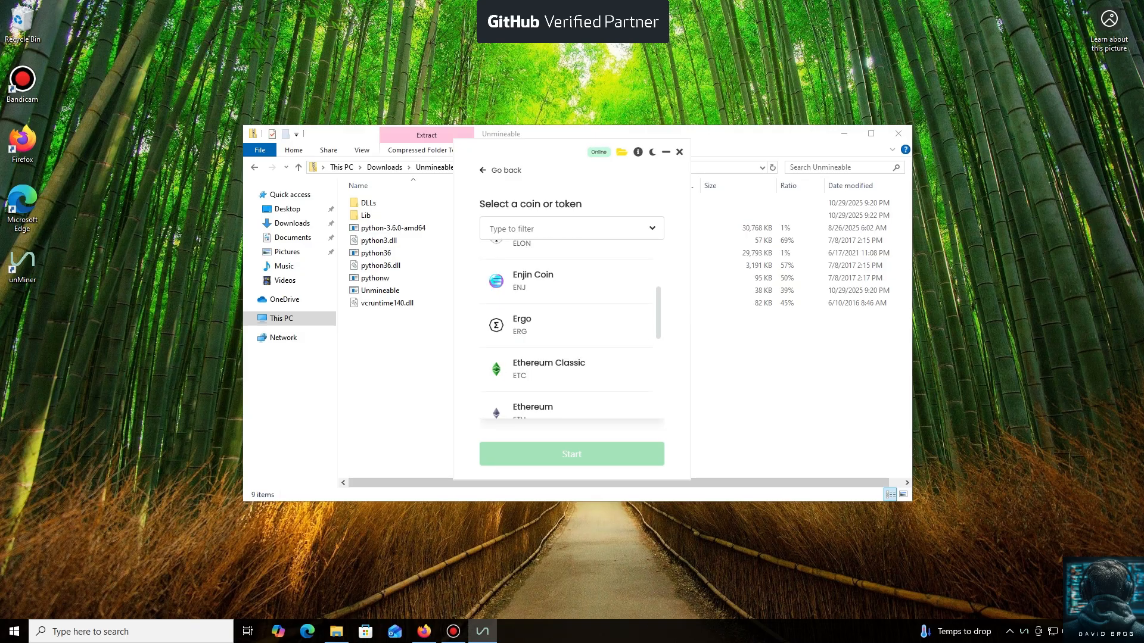
scroll(down, 3)
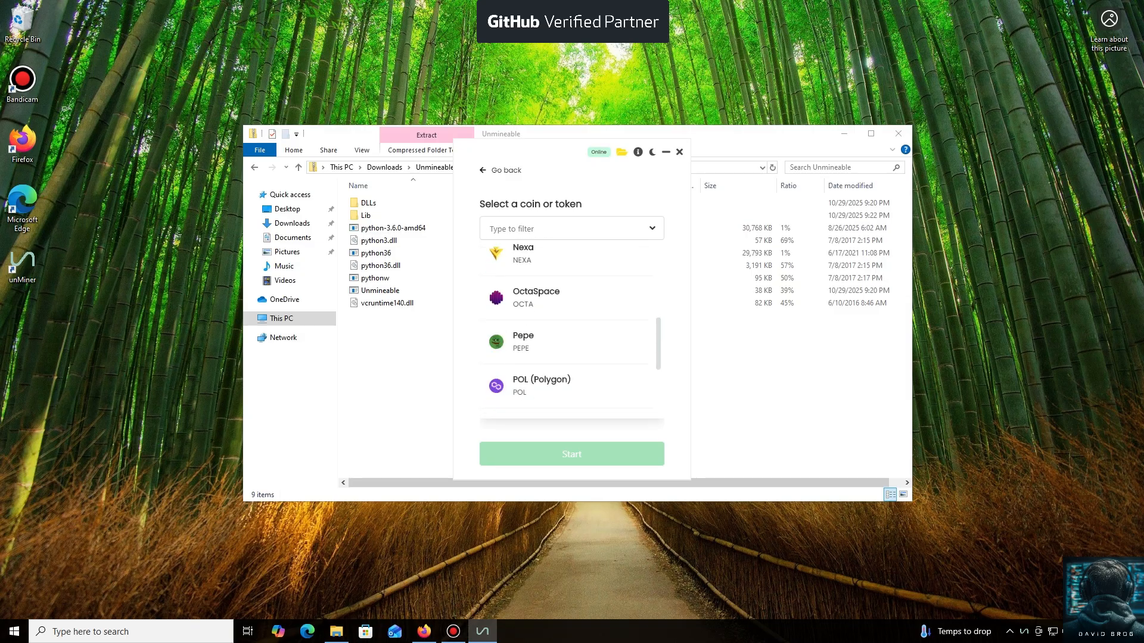
scroll(down, 3)
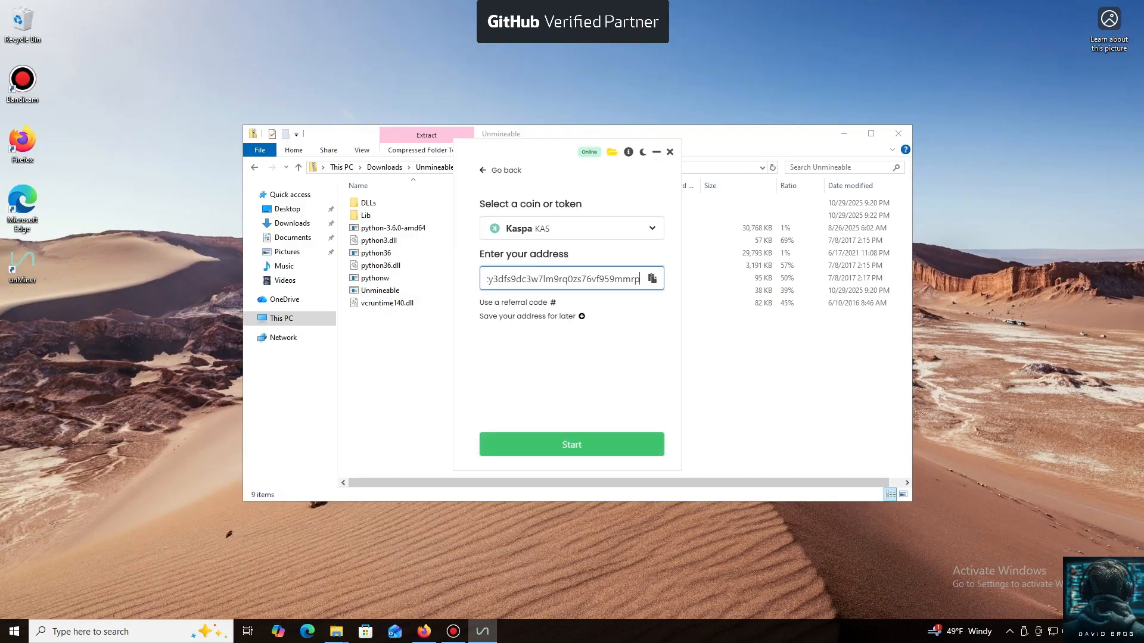
Start with Kaspa and the wallet address to load the mining dashboard
click(570, 445)
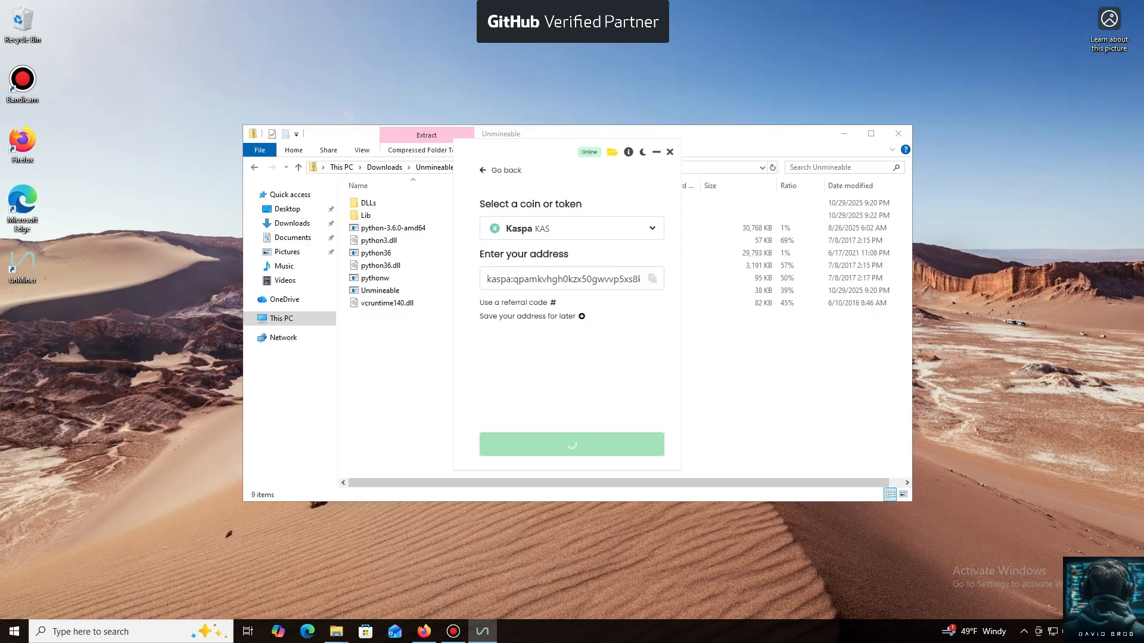
click(570, 443)
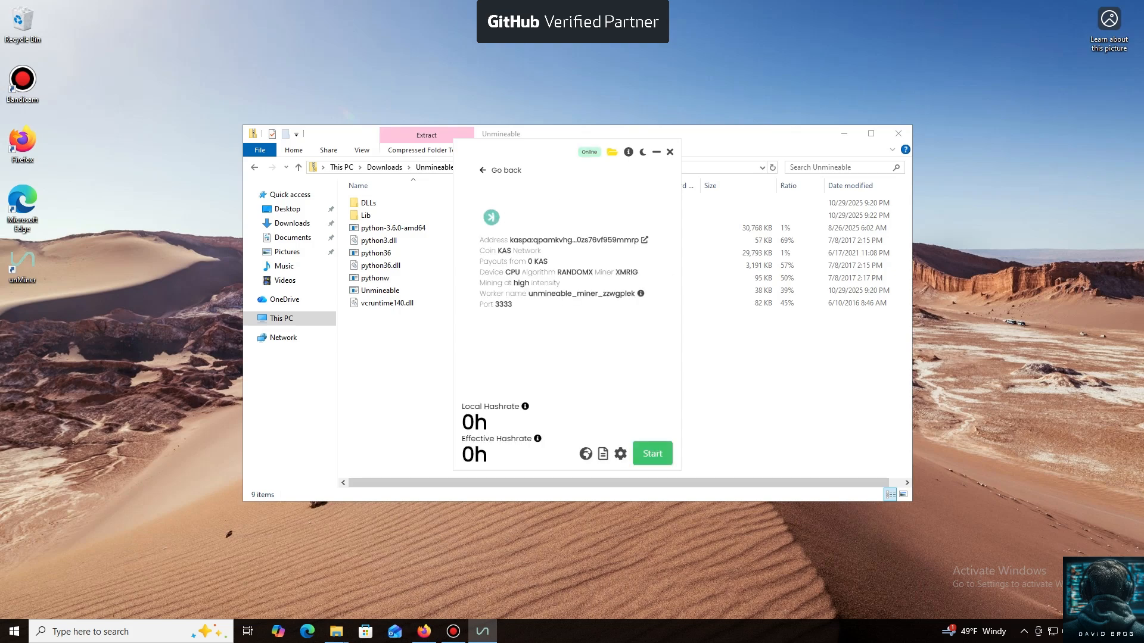
Mine Kaspa until the local hashrate reaches about 57 h, then stop mining
click(651, 453)
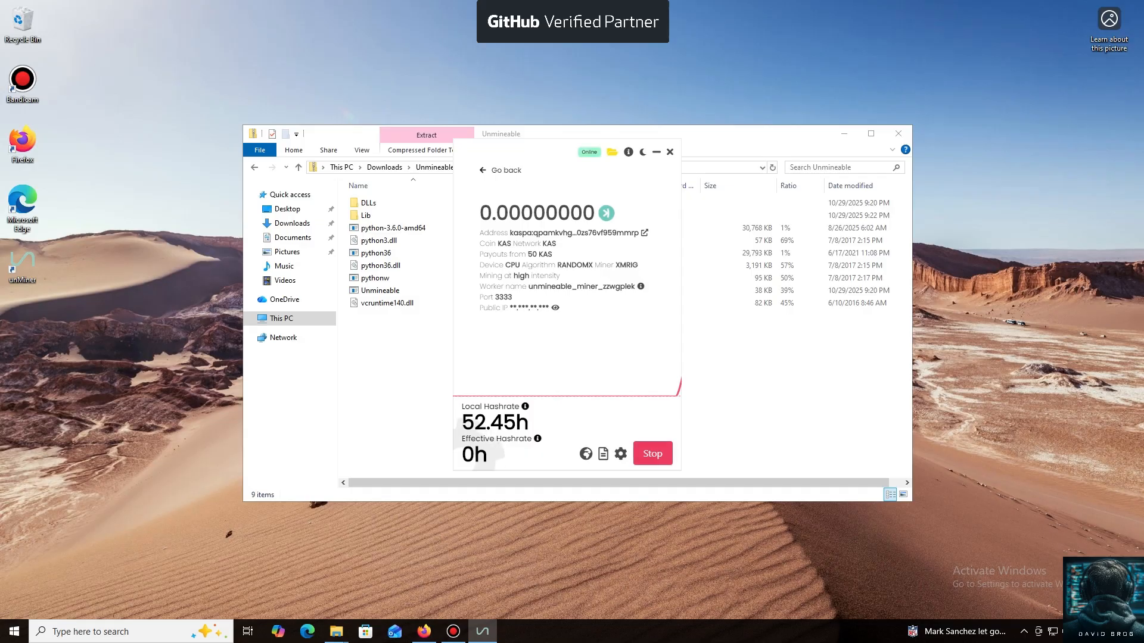
click(650, 453)
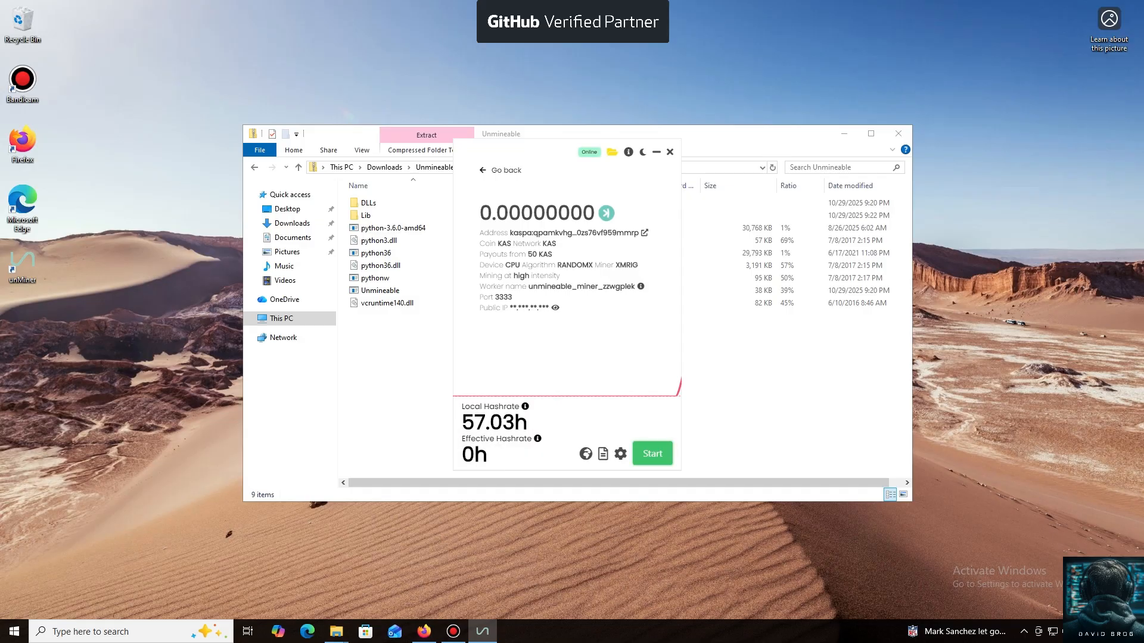